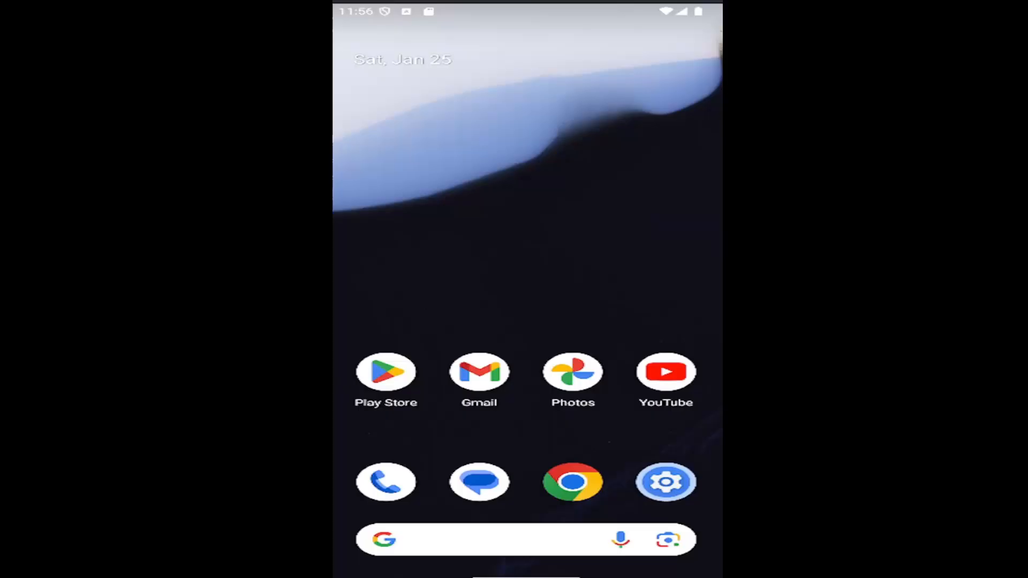
mouse_move(697, 253)
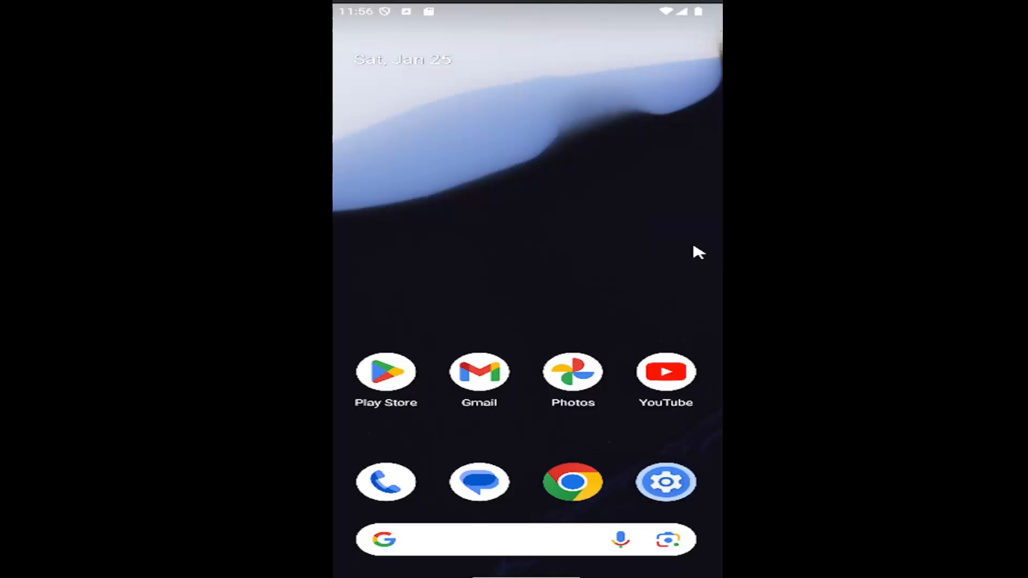
mouse_move(527, 255)
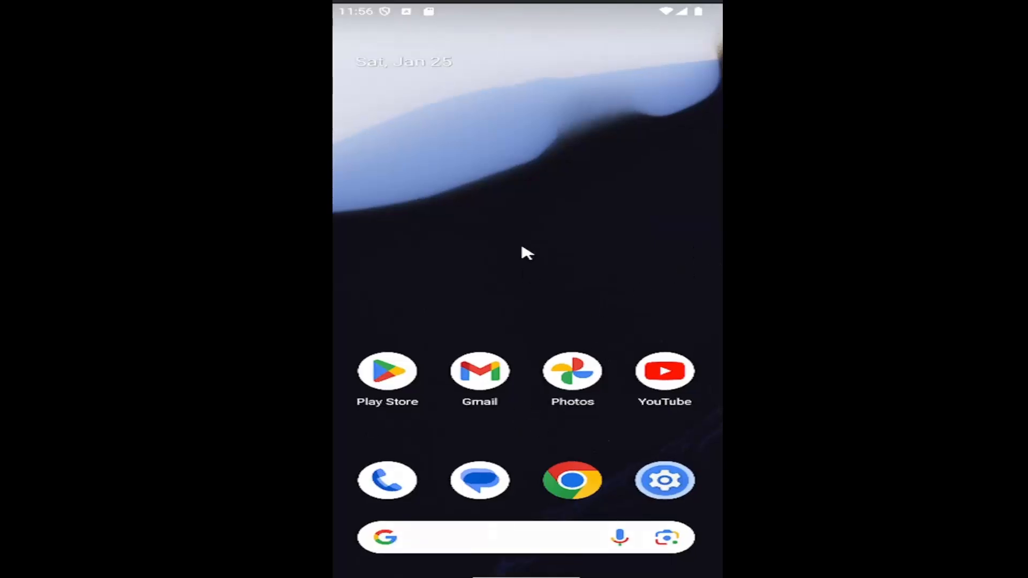
- Open Settings from the app drawer and go to Safety & emergency
scroll(up, 3)
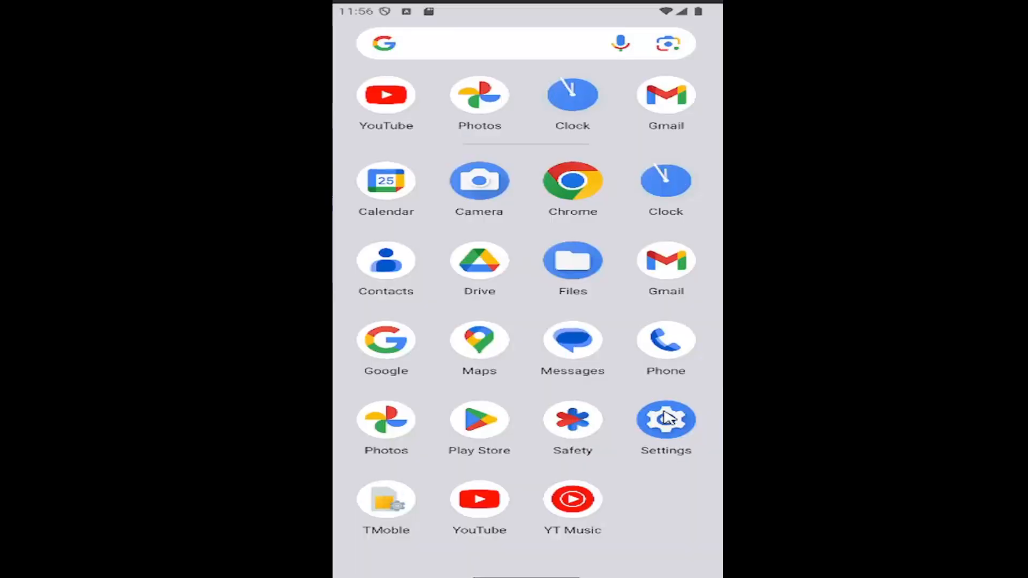
click(665, 418)
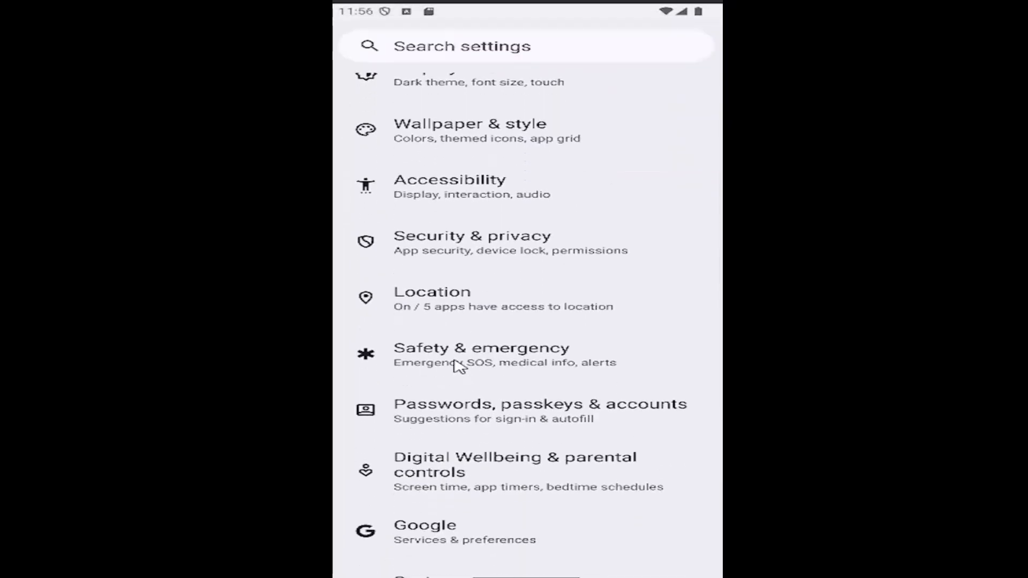
click(481, 354)
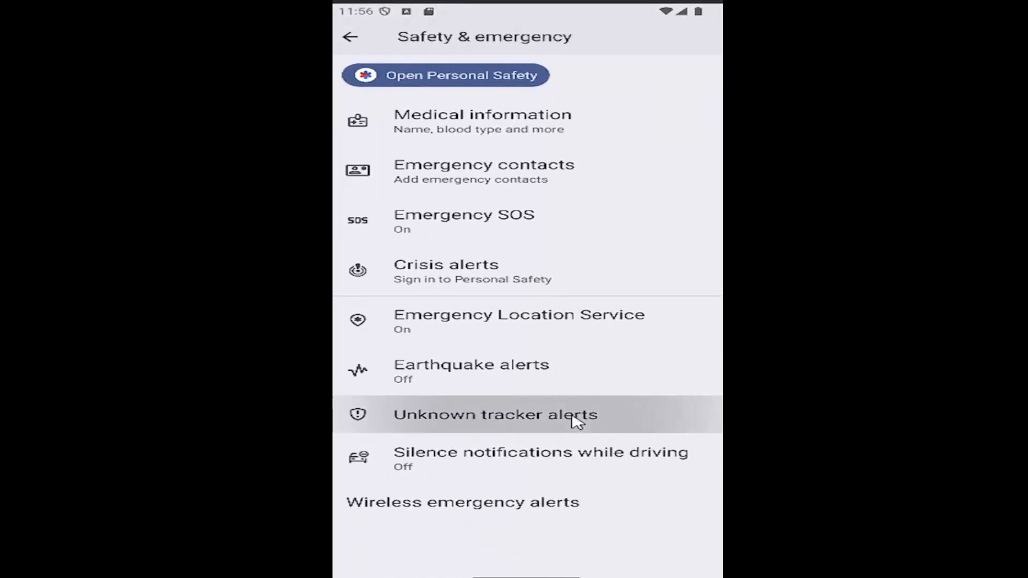
- Open Unknown tracker alerts from the Safety & emergency list
click(494, 414)
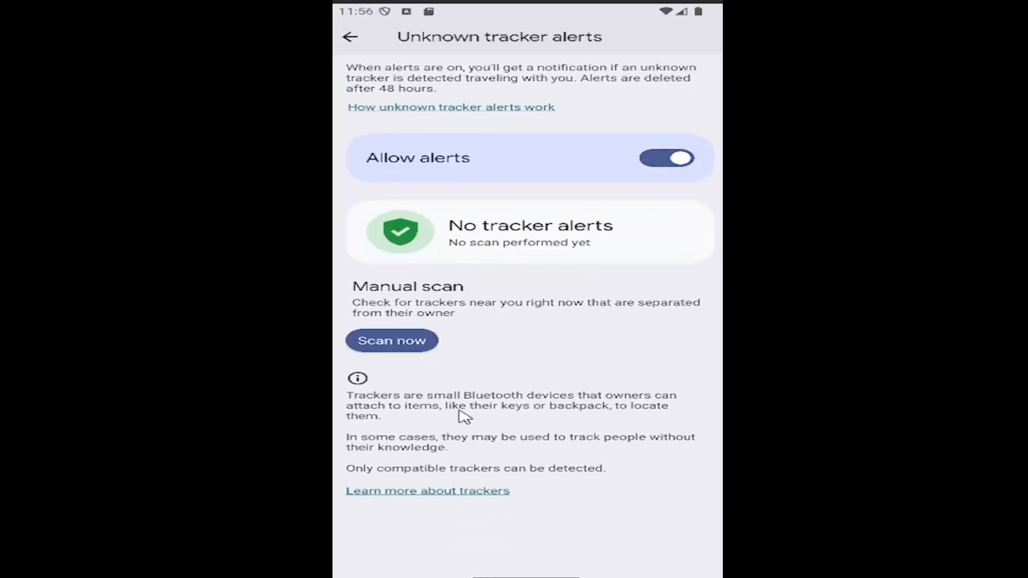
mouse_move(430, 422)
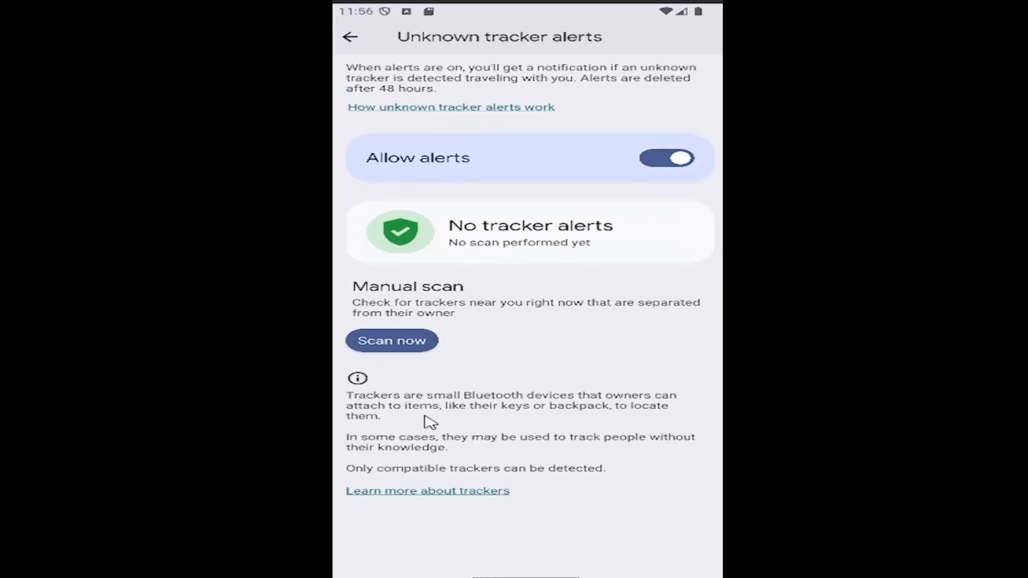
mouse_move(565, 418)
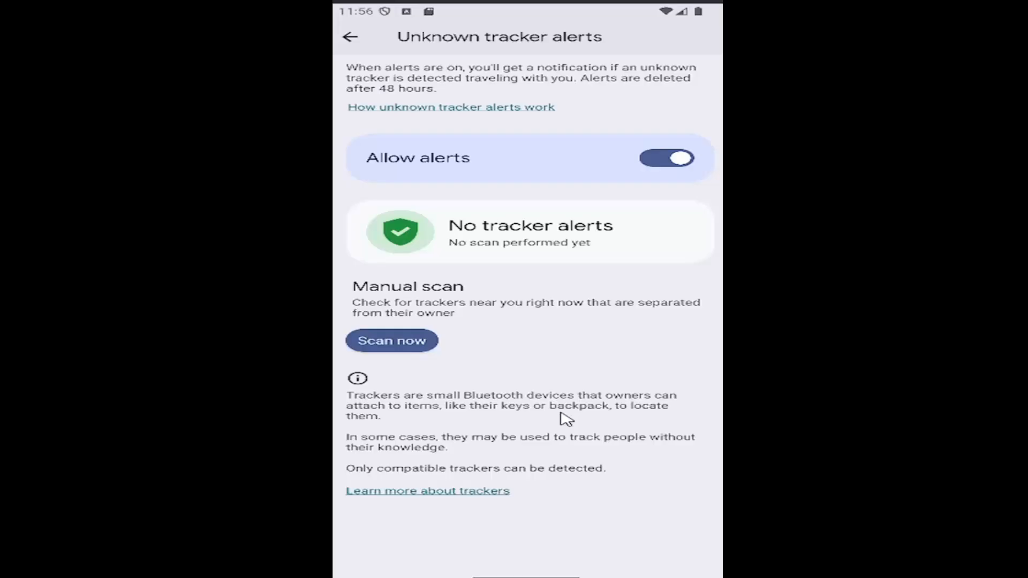
mouse_move(402, 448)
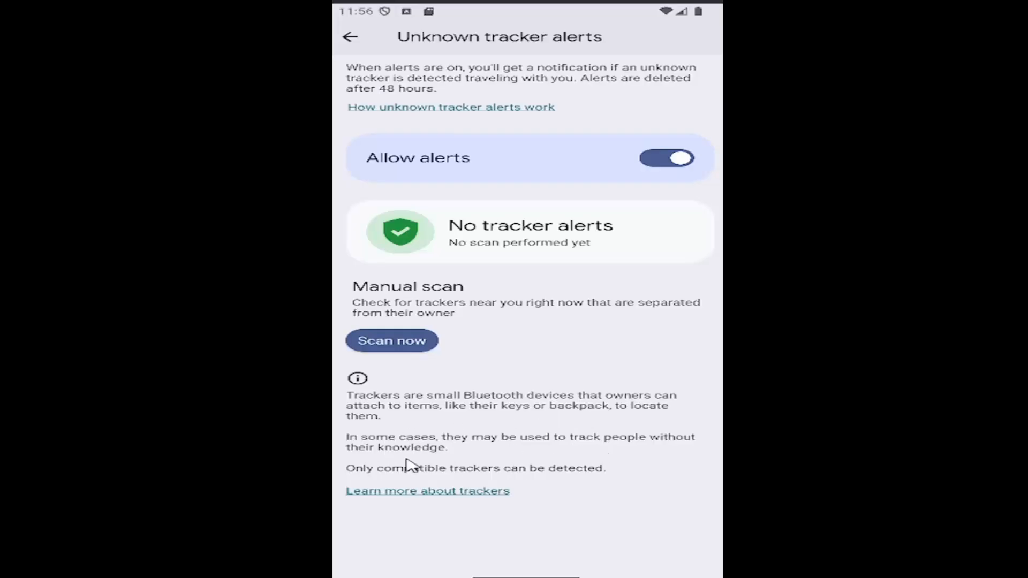
mouse_move(495, 471)
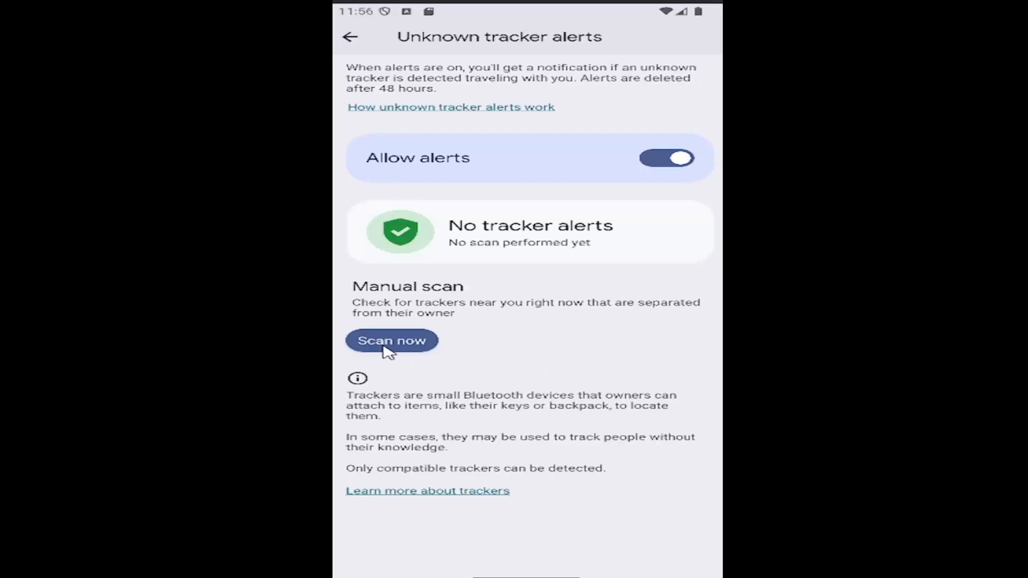
- Run a manual tracker scan showing 'No trackers detected', then return to the main settings list
click(391, 340)
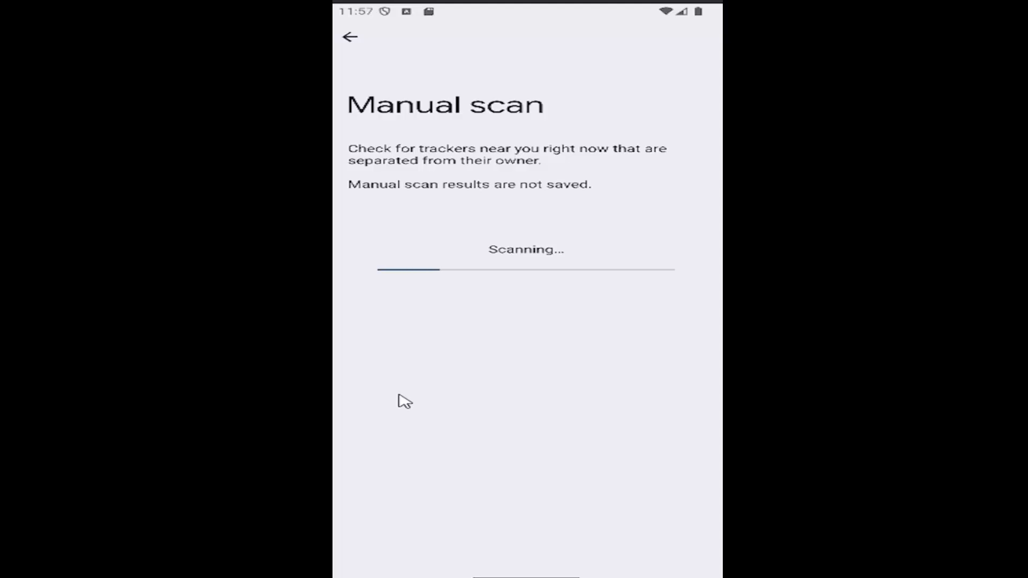
mouse_move(472, 173)
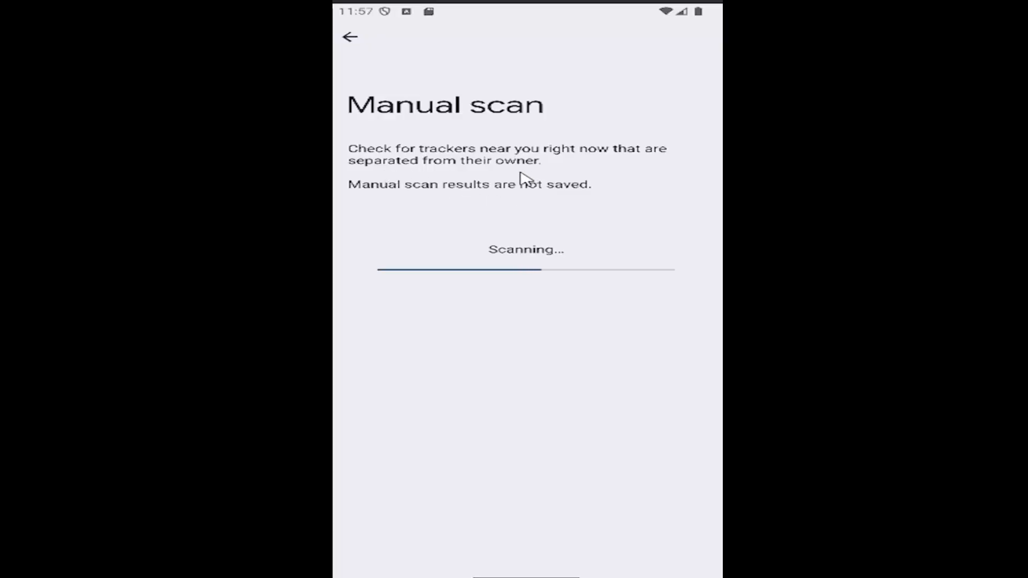
mouse_move(403, 206)
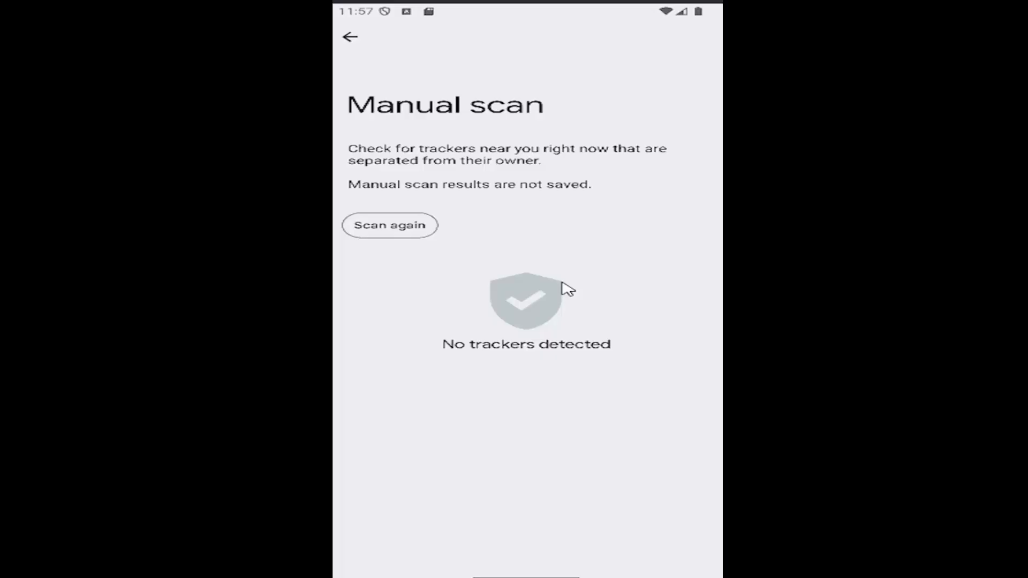
mouse_move(575, 248)
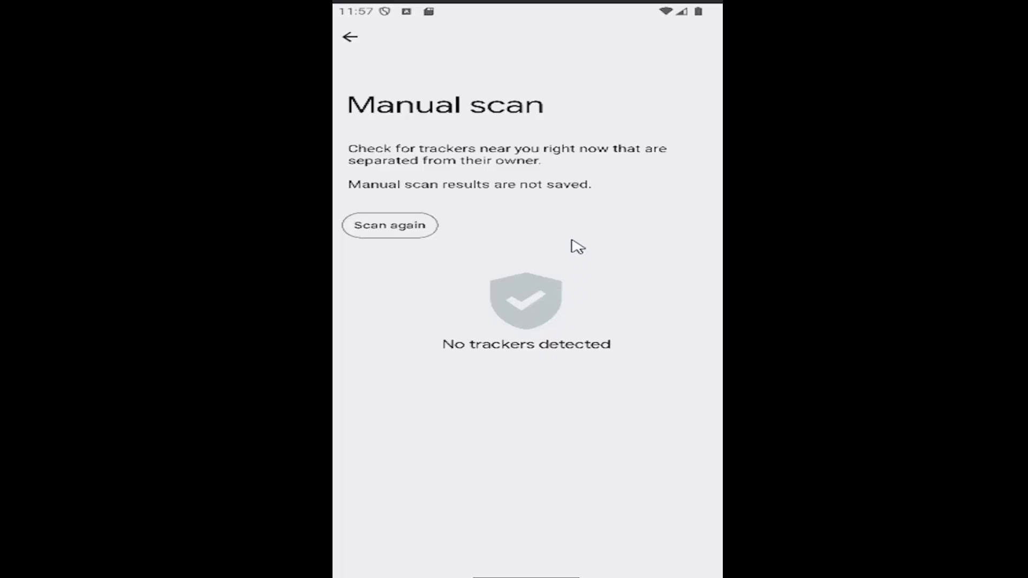
mouse_move(594, 234)
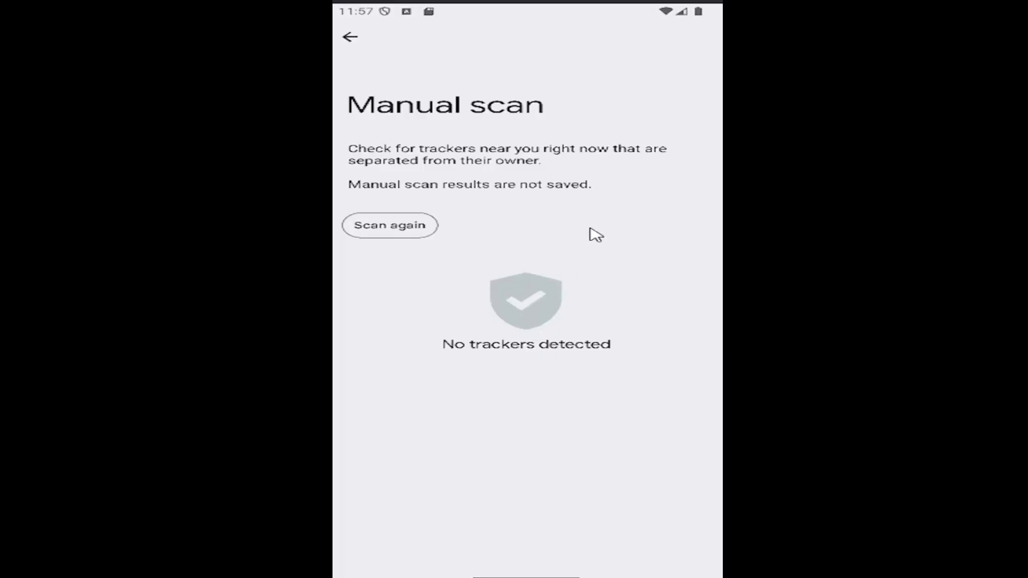
click(350, 37)
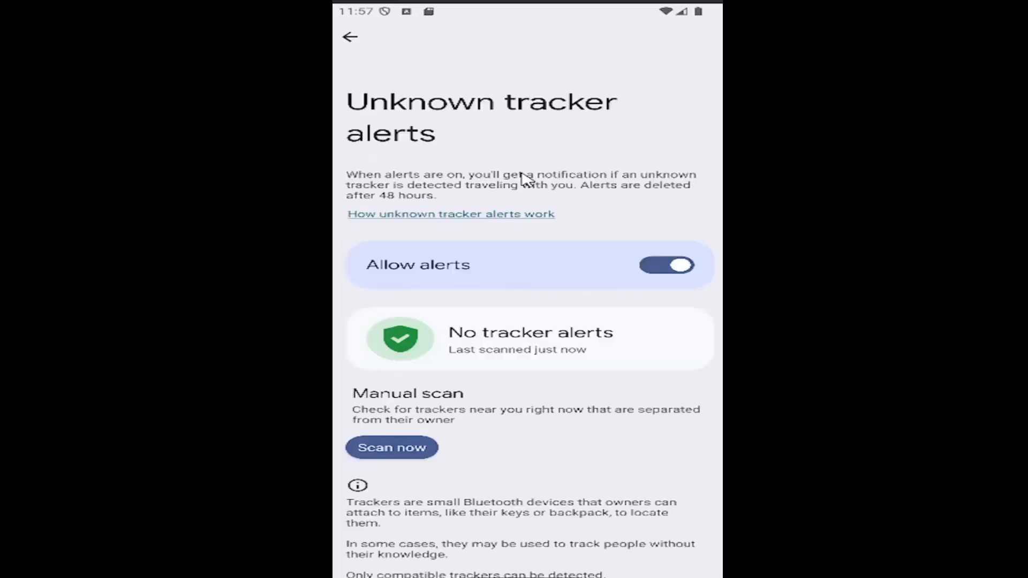
click(350, 37)
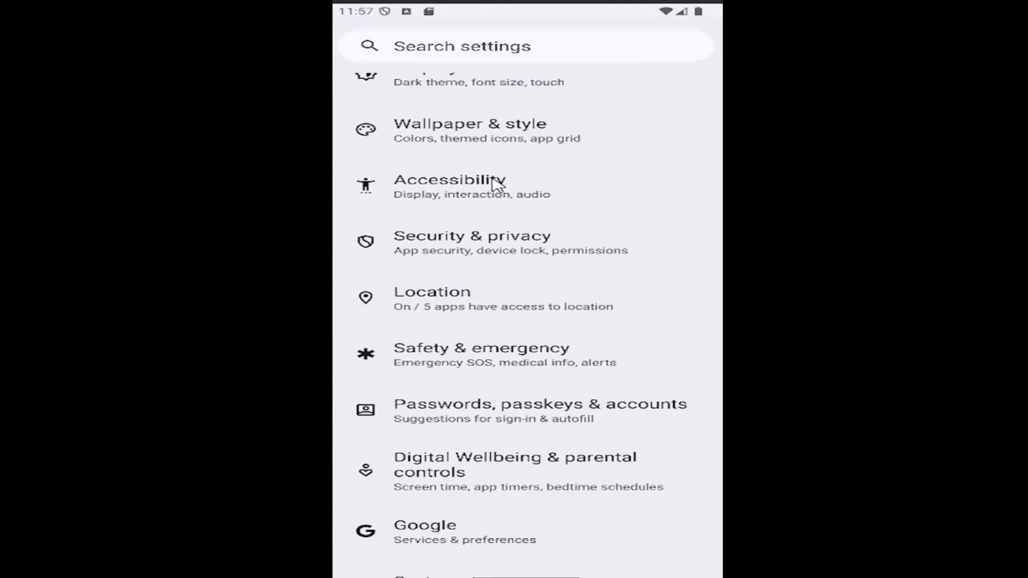